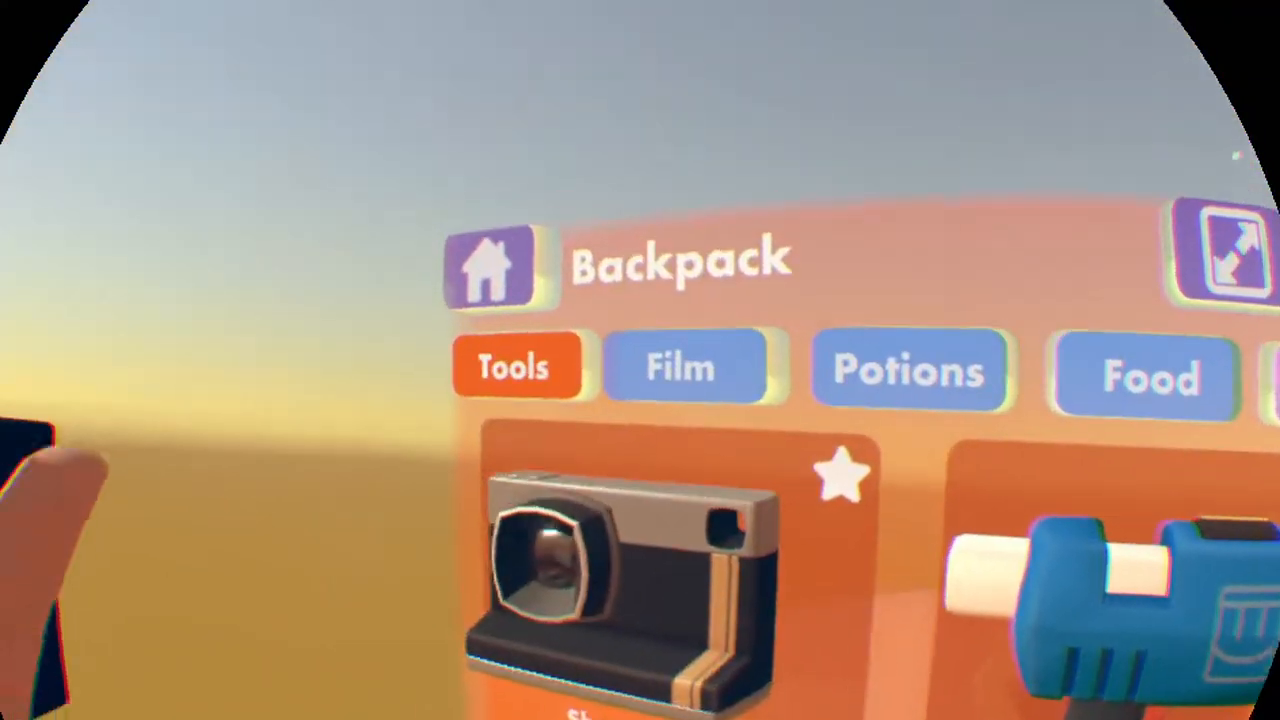
# Return to the watch menu and bring up the Maker Pen palette's Settings page.
pyautogui.click(488, 264)
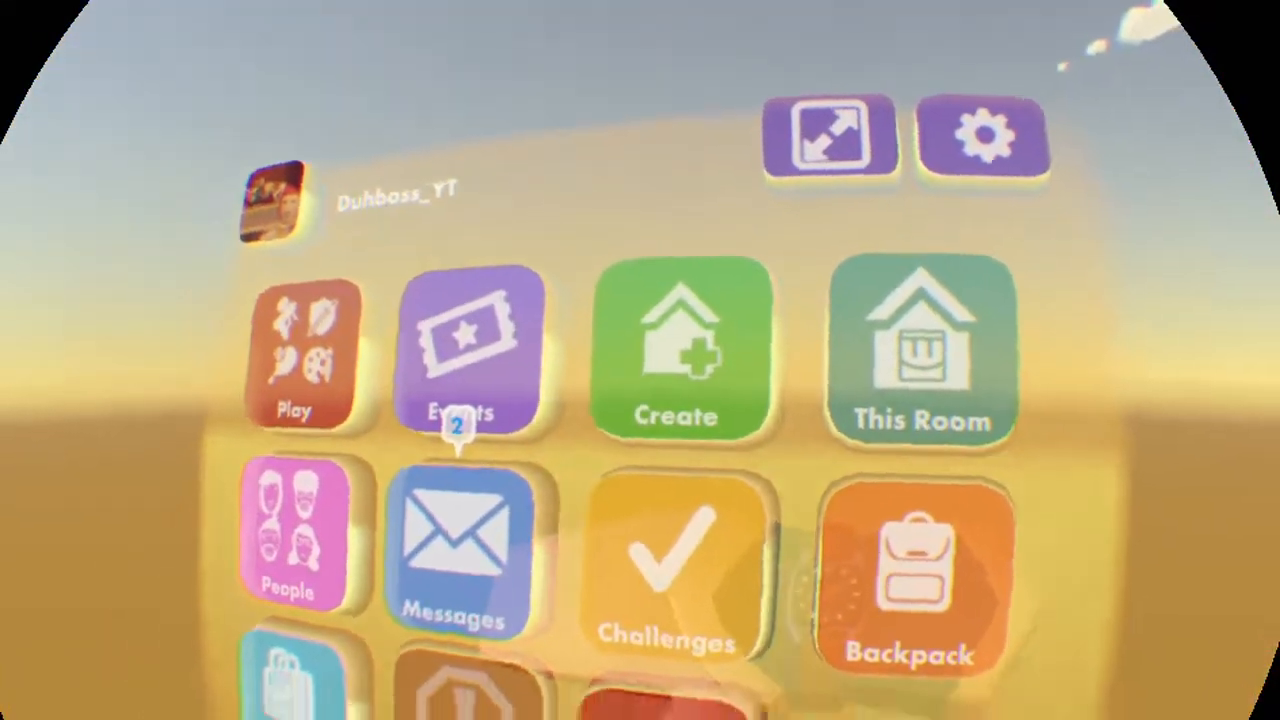
pyautogui.click(908, 576)
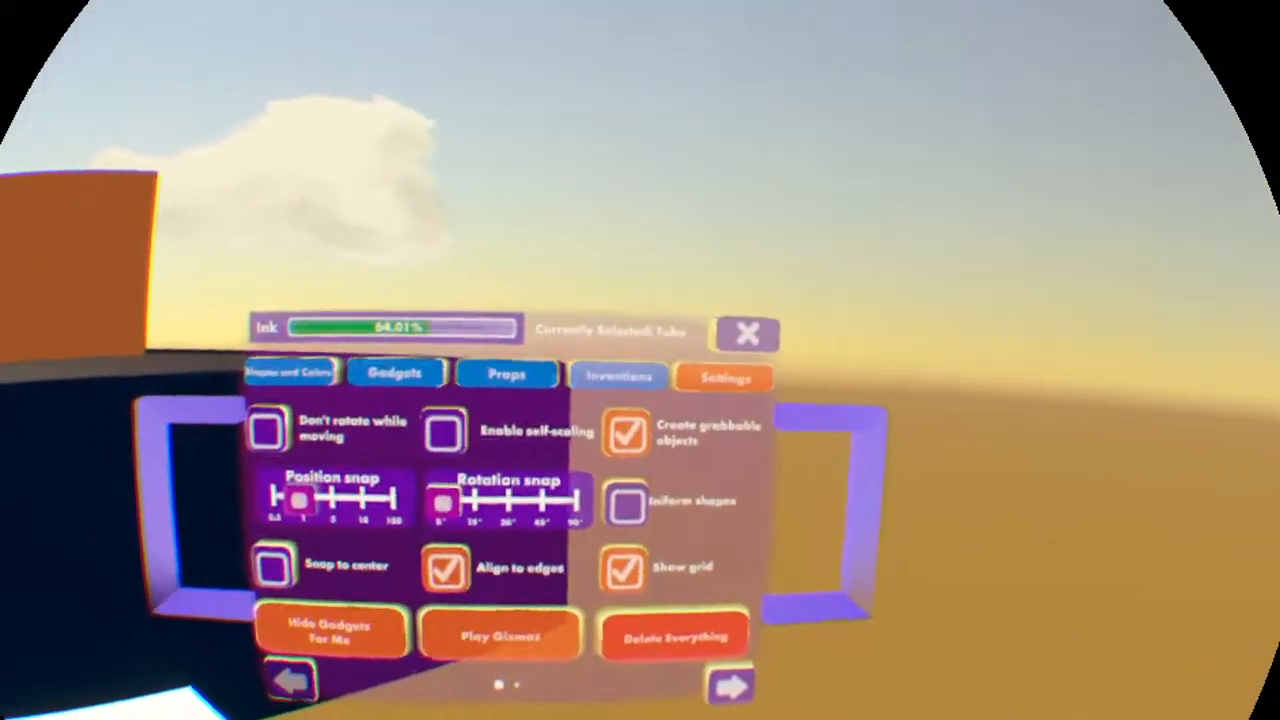
# Show the Gadgets list filtered to Math Chips and choose Variable Chip.
pyautogui.click(396, 374)
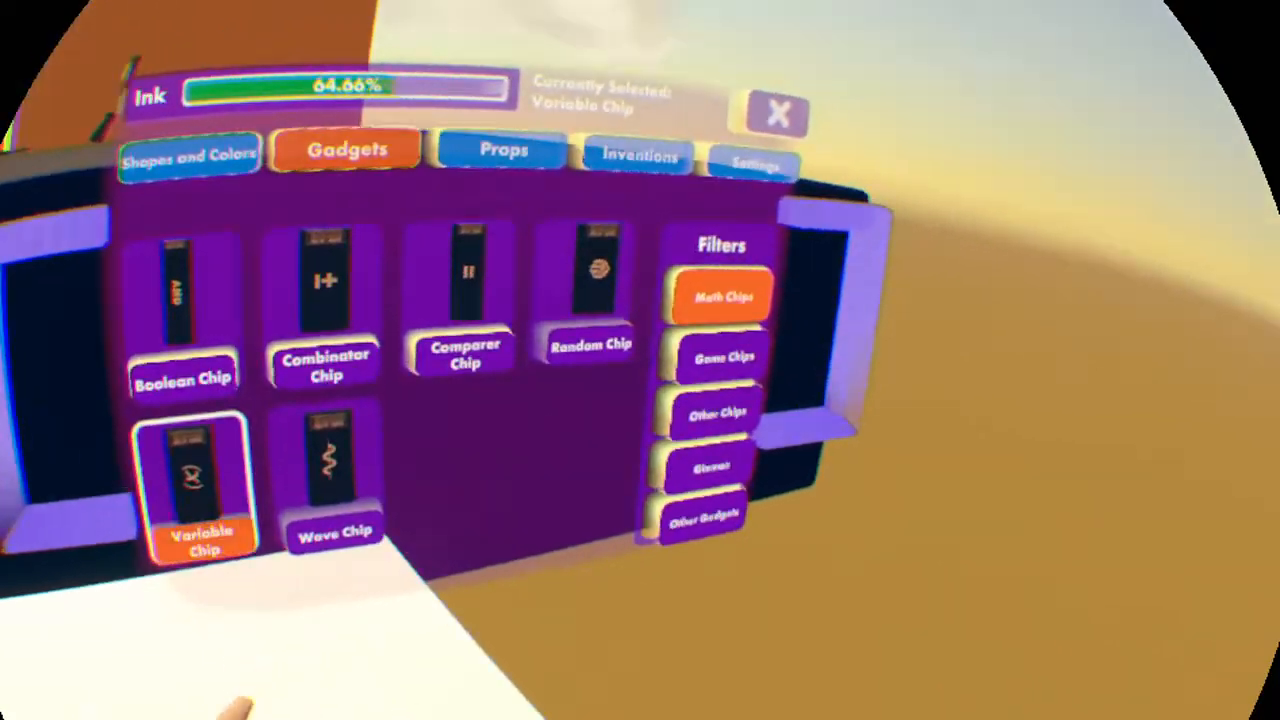
# Spawn a Variable Chip in the room and show its R, G, B signal configuration.
pyautogui.click(776, 112)
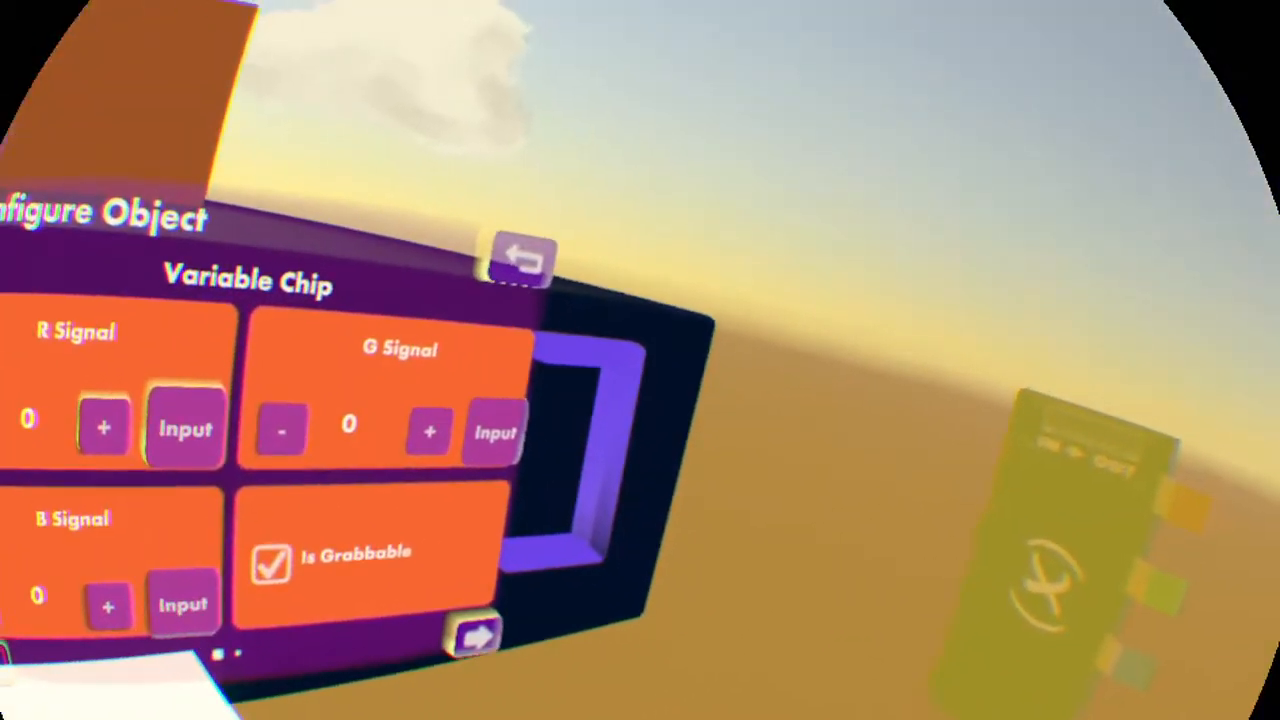
# Set the Variable Chip's R signal to 20 via the keypad and confirm it.
pyautogui.click(430, 490)
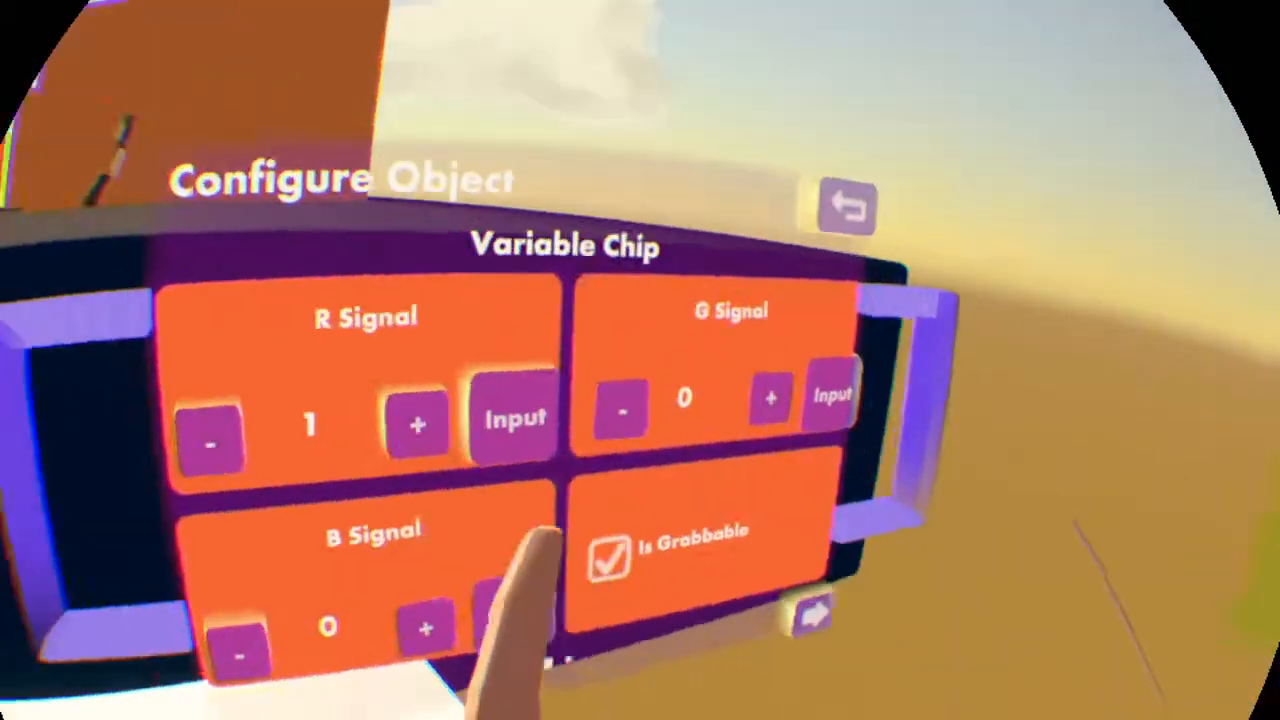
pyautogui.click(512, 420)
pyautogui.write('20')
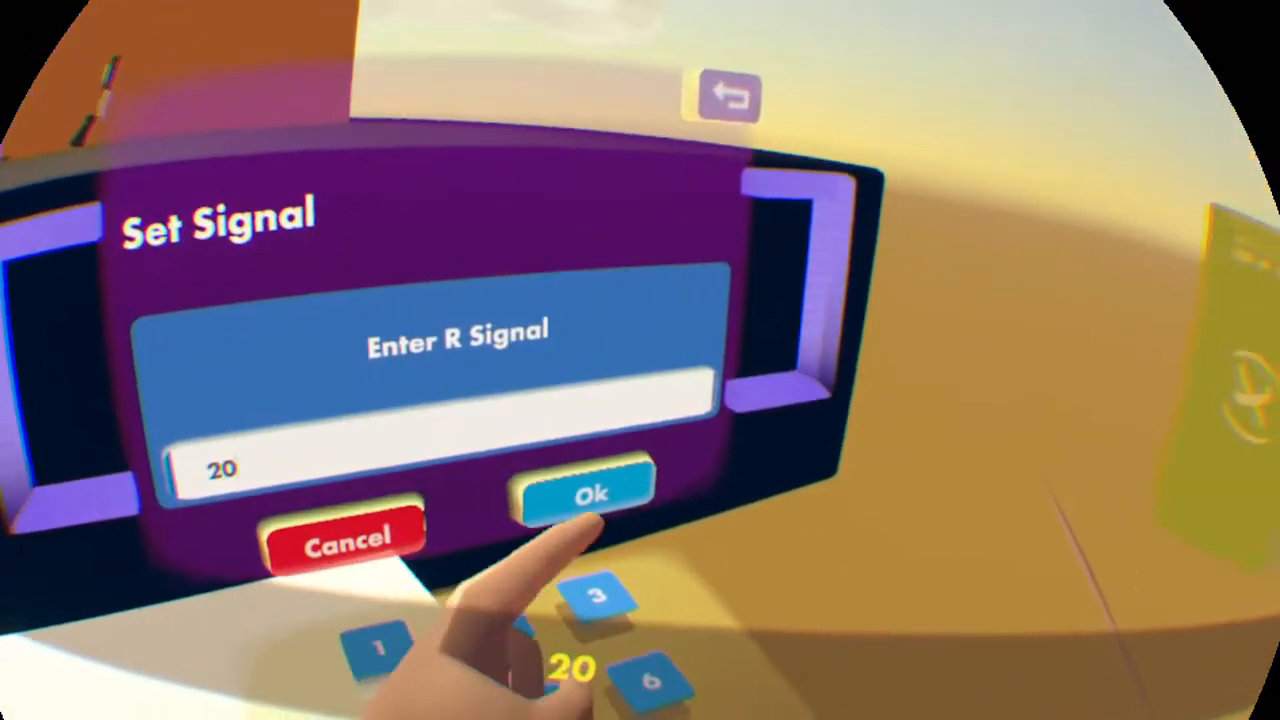
pyautogui.click(588, 496)
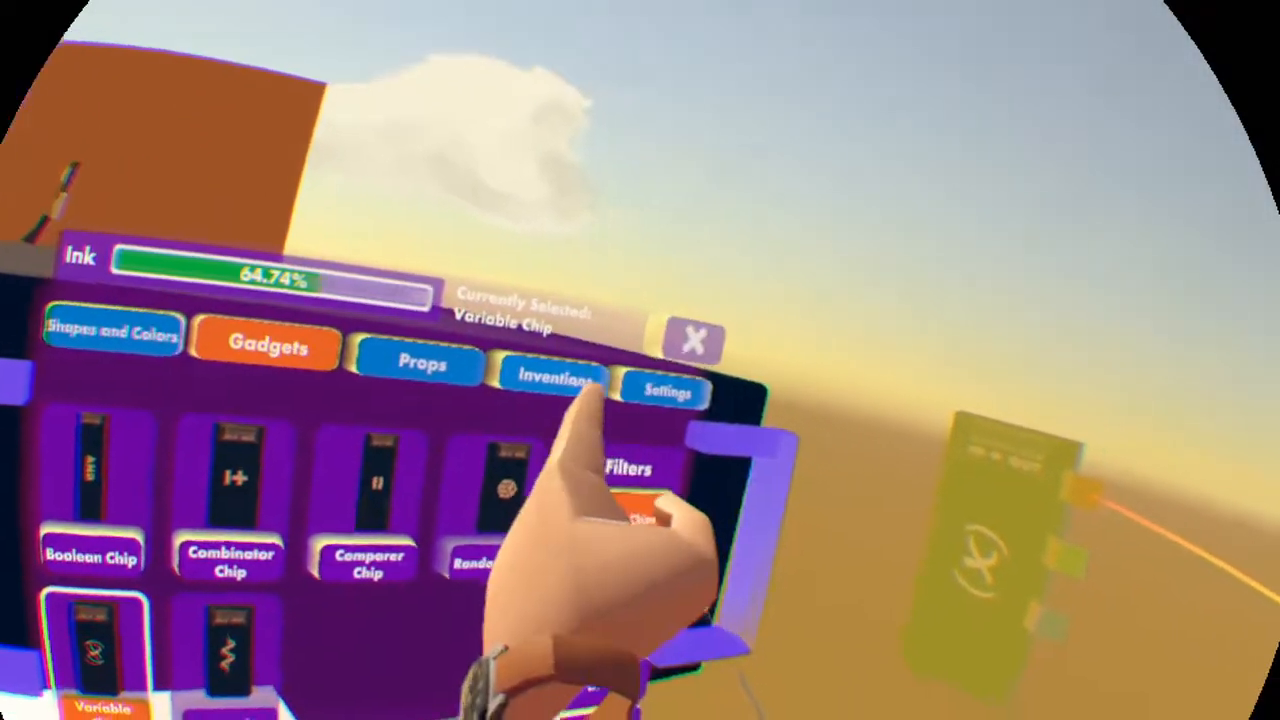
# Spawn a rotator gizmo from Inventions and wire the variable chip outputs to it.
pyautogui.click(556, 378)
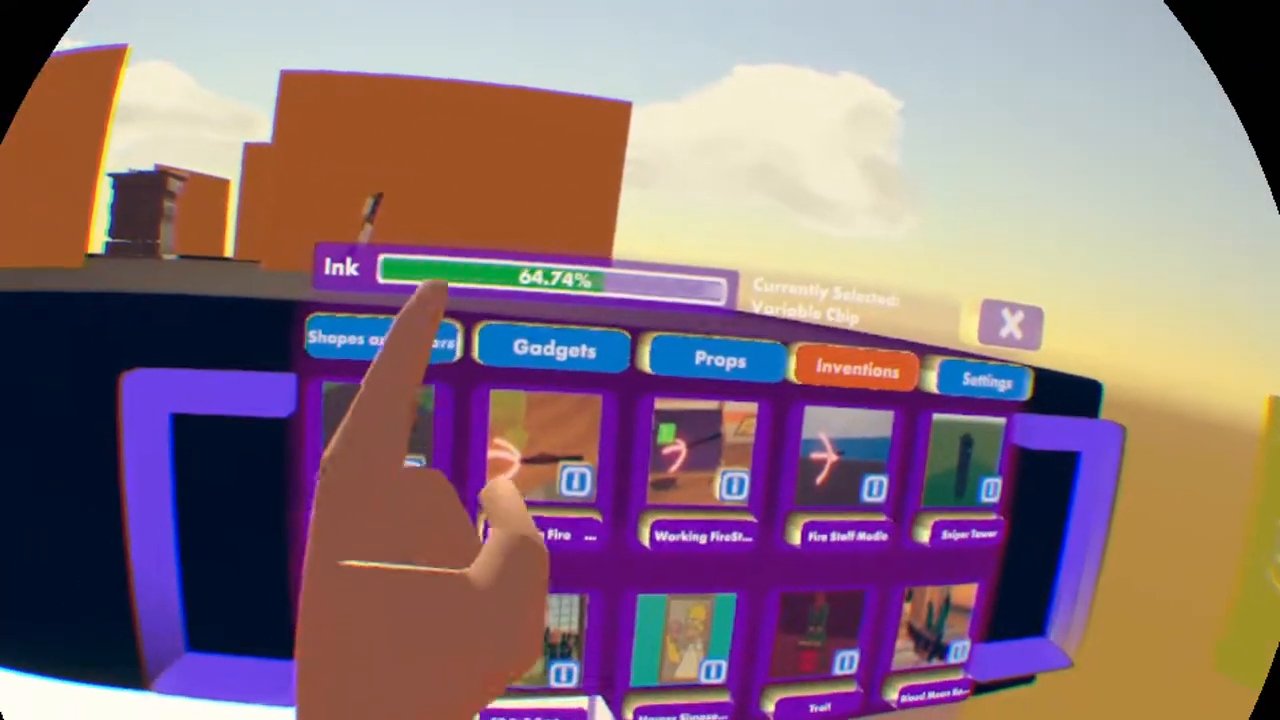
pyautogui.click(380, 340)
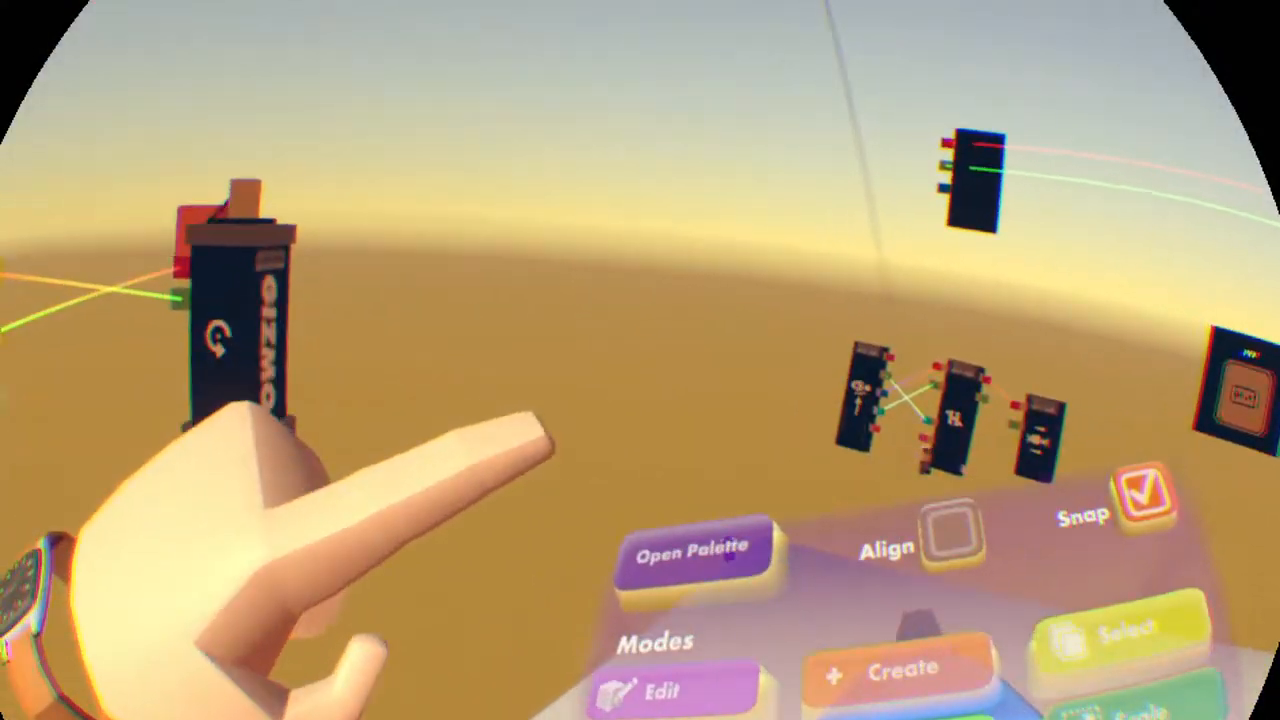
# Attach a Pyramid from Shapes and Colors to the gizmo and start the gizmos playing.
pyautogui.click(688, 548)
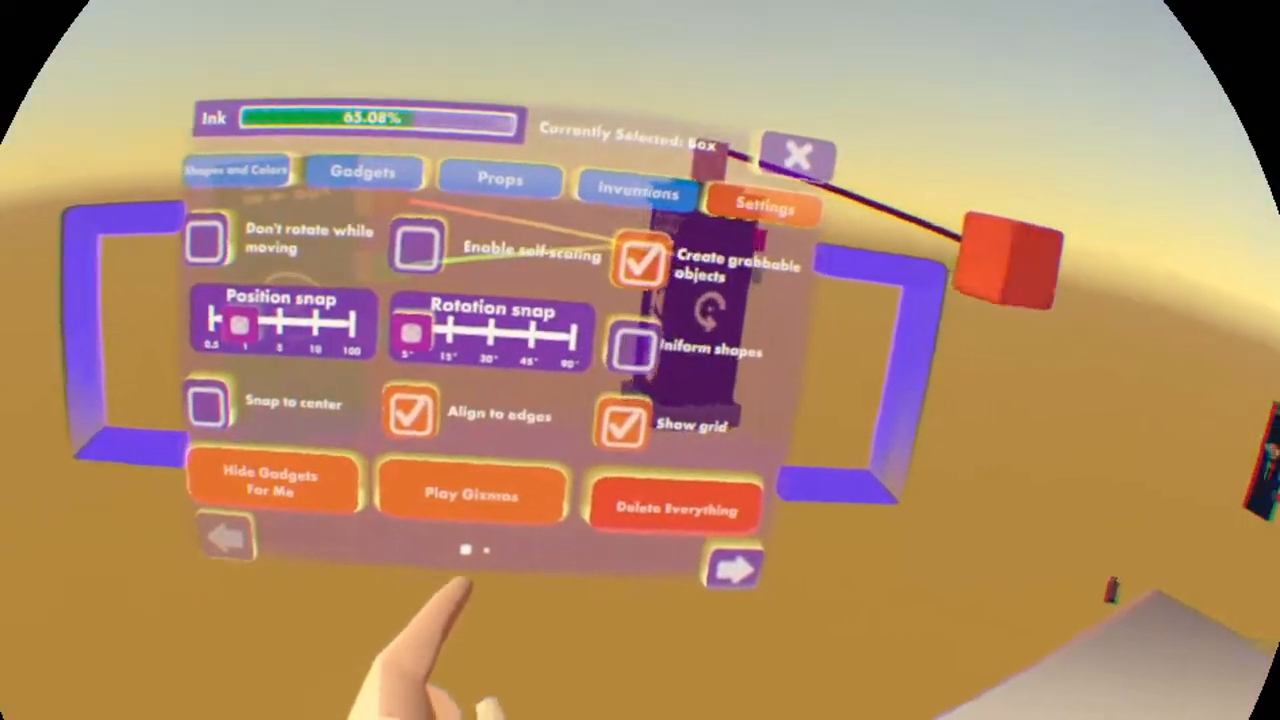
pyautogui.click(472, 494)
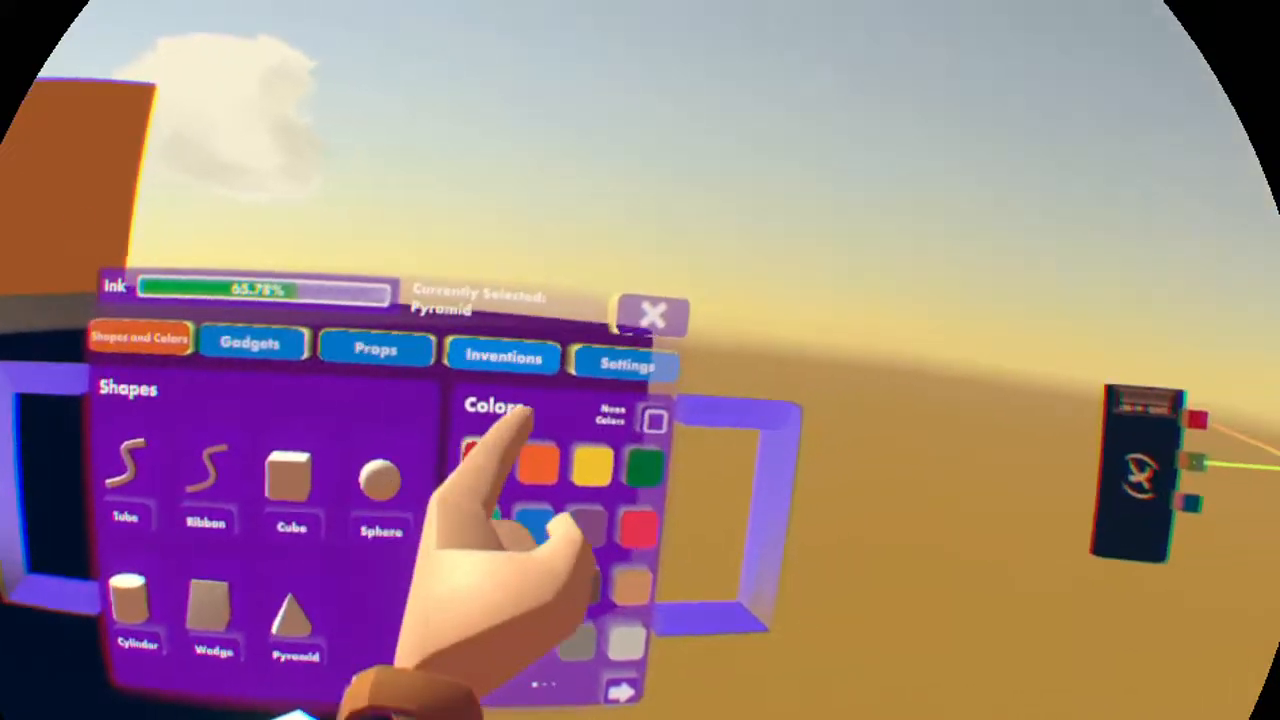
pyautogui.click(652, 316)
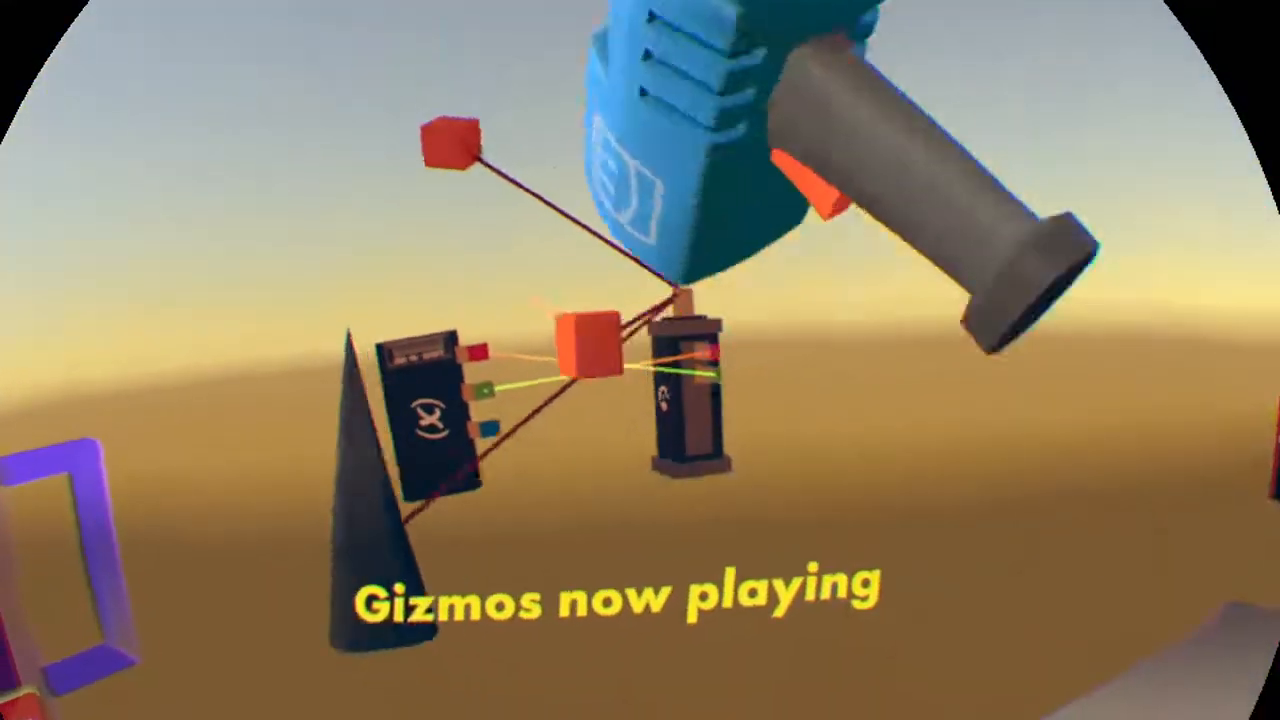